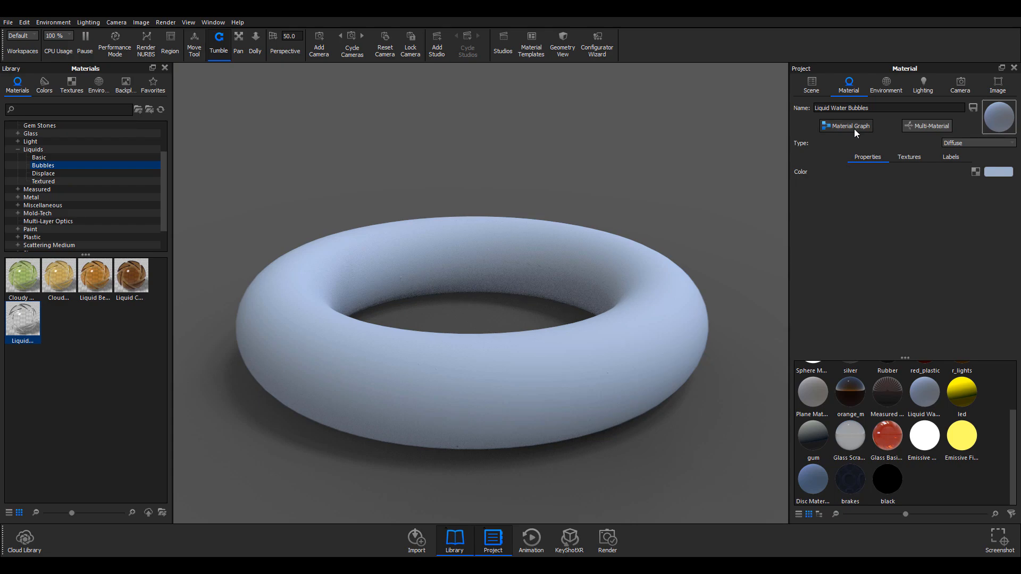
{"action": "mouse_move", "coordinate": [606, 369]}
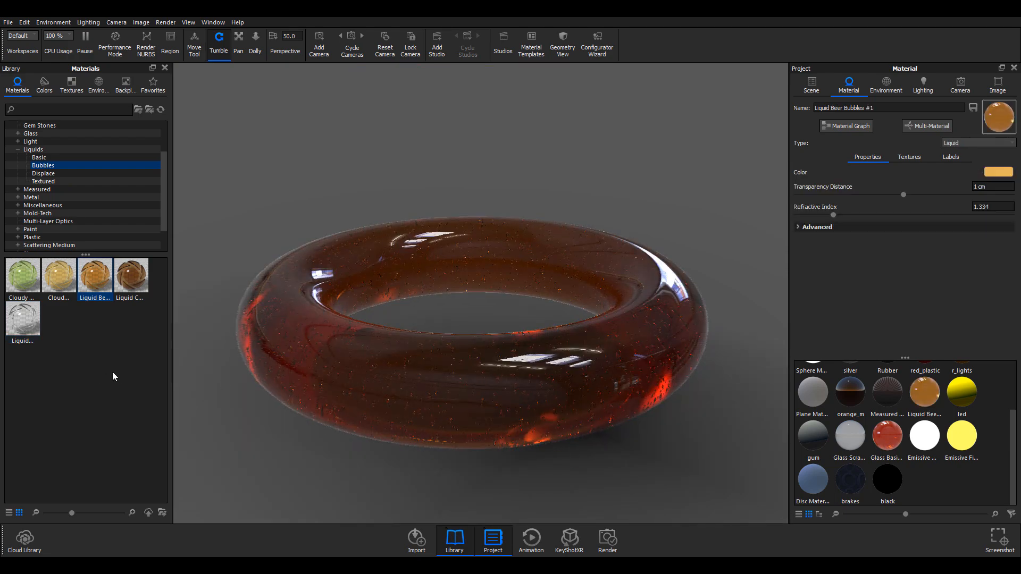
{"action": "mouse_move", "coordinate": [95, 273]}
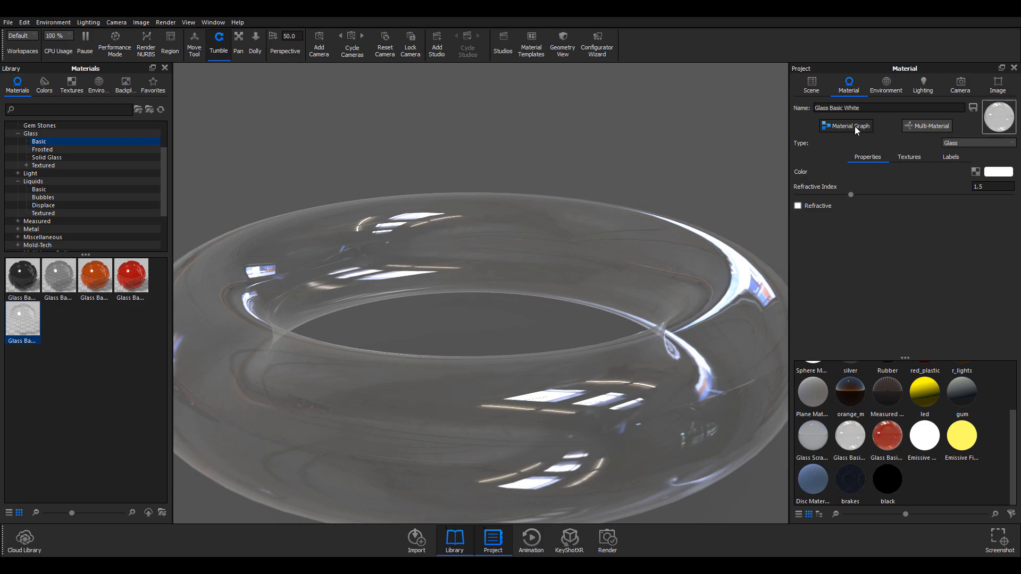
- Open the glass material's Material Graph and wire in a Bubbles geometry node
{"action": "left_click", "coordinate": [846, 126]}
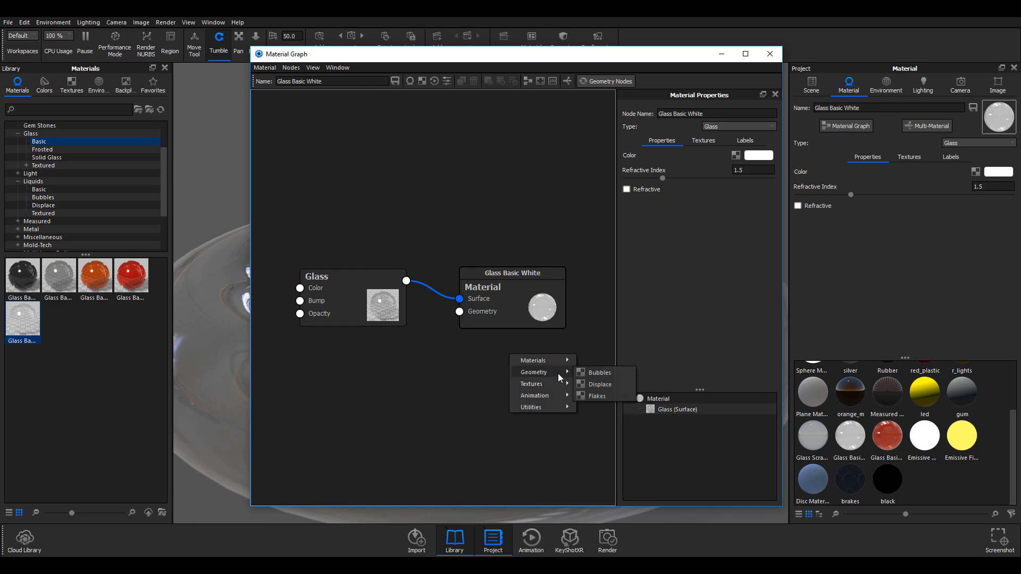
{"action": "mouse_move", "coordinate": [598, 373]}
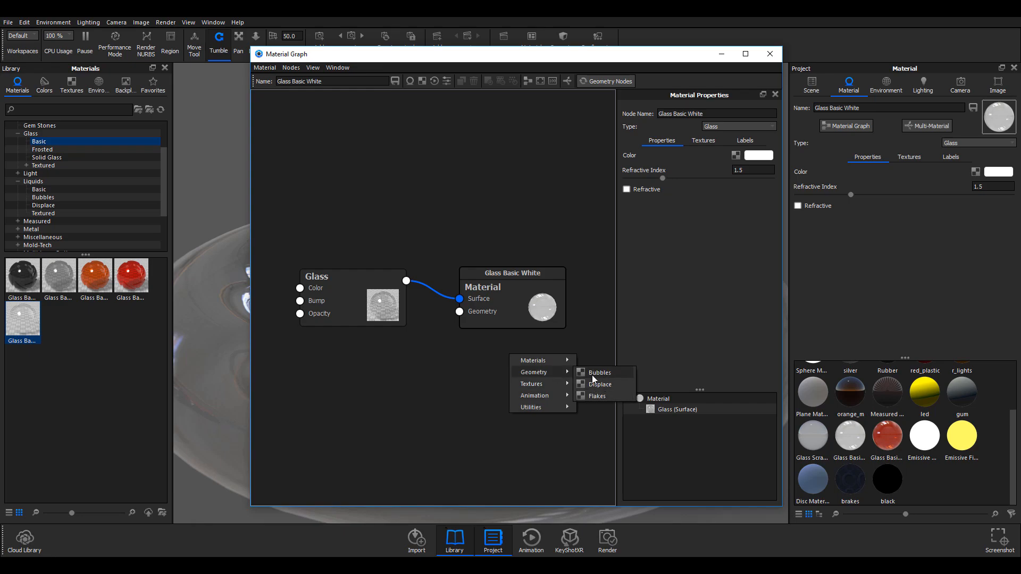
{"action": "left_click", "coordinate": [598, 372]}
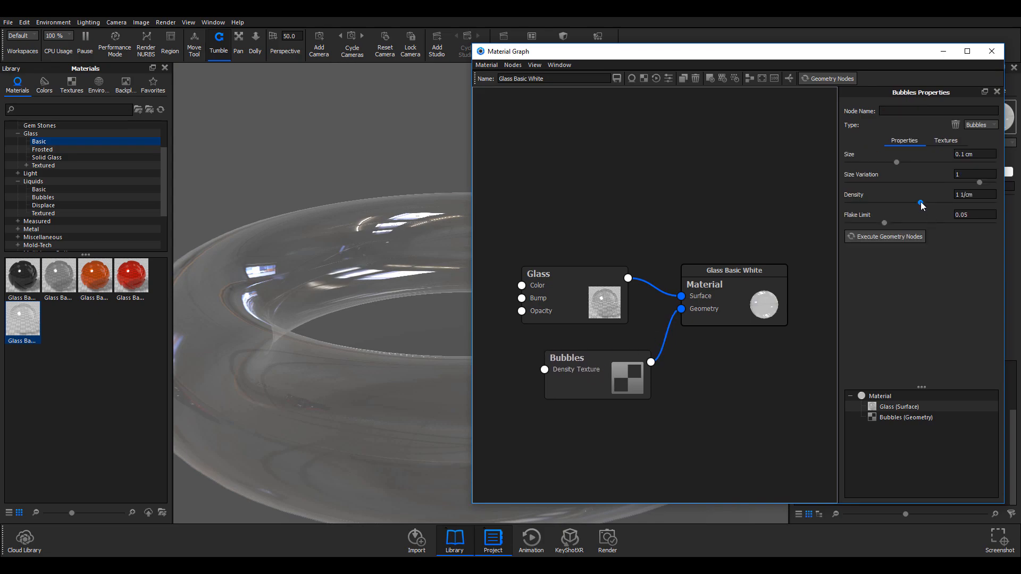
- Give the Bubbles node size 0.142 cm, density 1.352 per cm and size variation 0.938
{"action": "left_click_drag", "start_coordinate": [896, 162], "coordinate": [913, 162]}
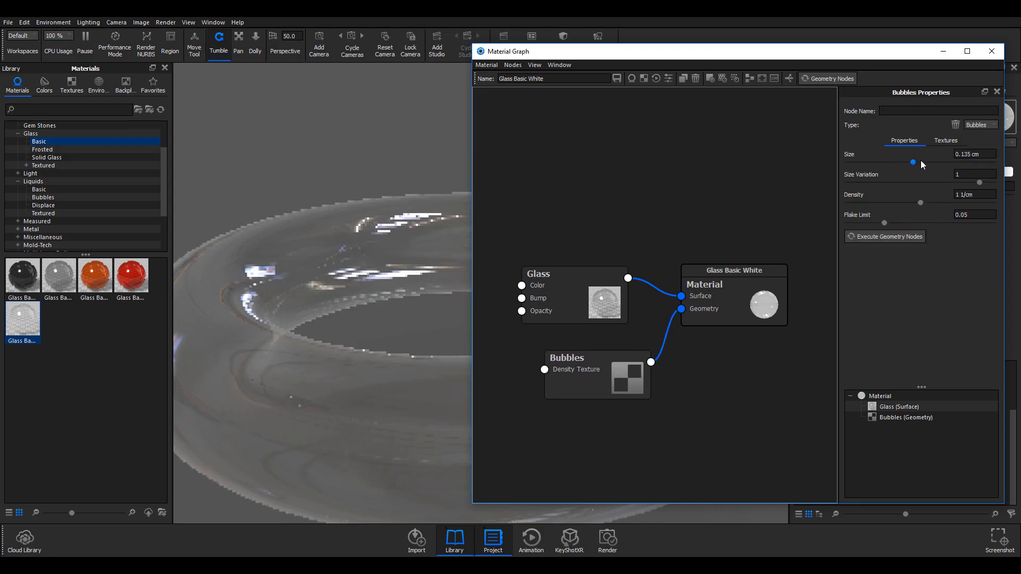
{"action": "left_click_drag", "start_coordinate": [914, 162], "coordinate": [894, 163]}
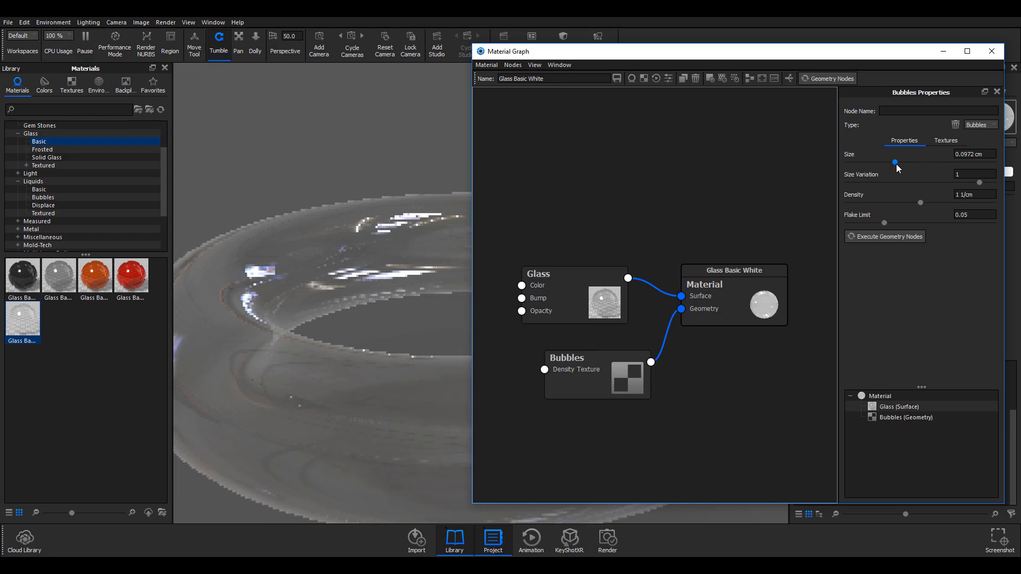
{"action": "left_click_drag", "start_coordinate": [895, 162], "coordinate": [918, 163]}
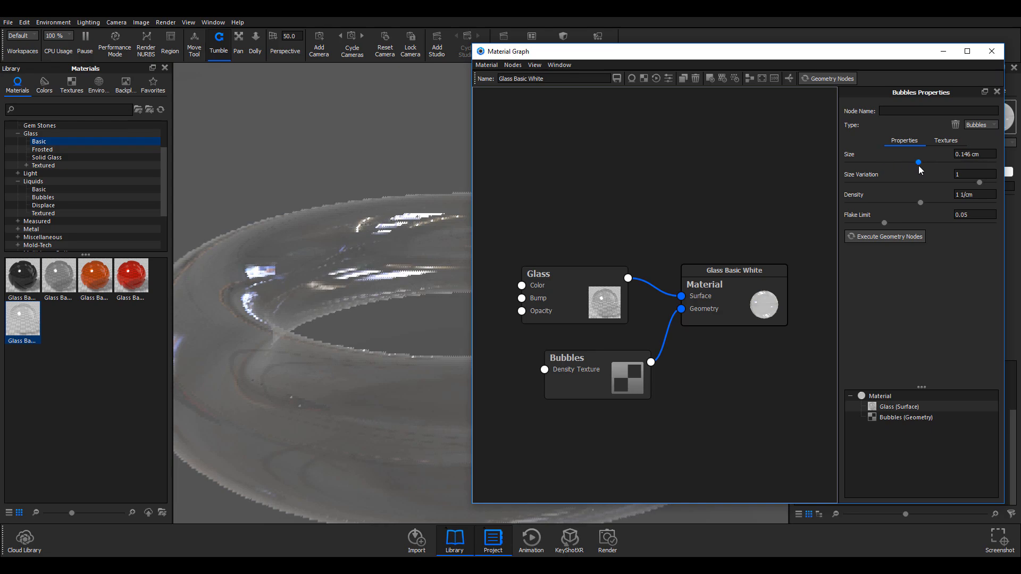
{"action": "left_click_drag", "start_coordinate": [937, 162], "coordinate": [917, 161]}
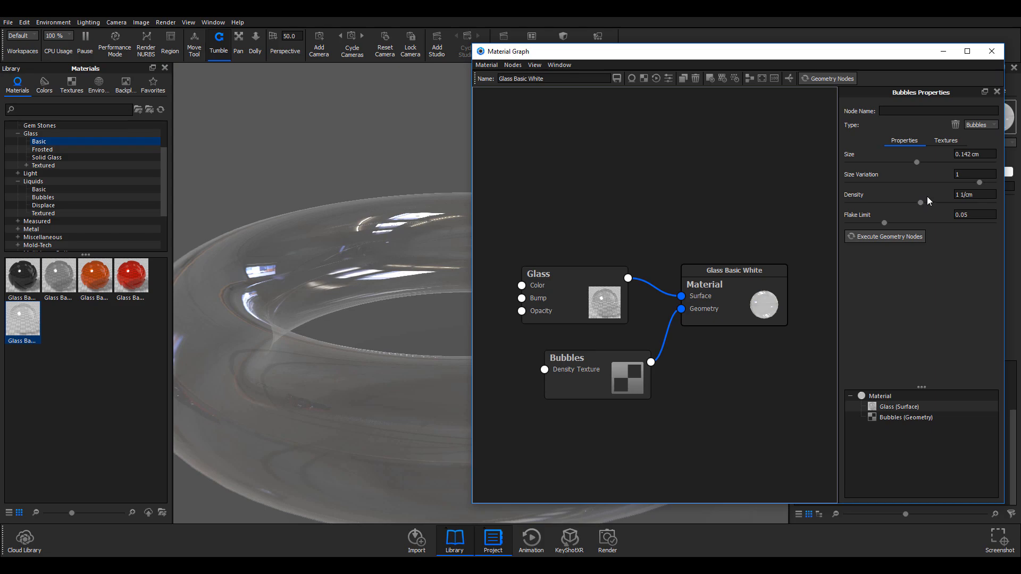
{"action": "left_click_drag", "start_coordinate": [920, 203], "coordinate": [943, 203]}
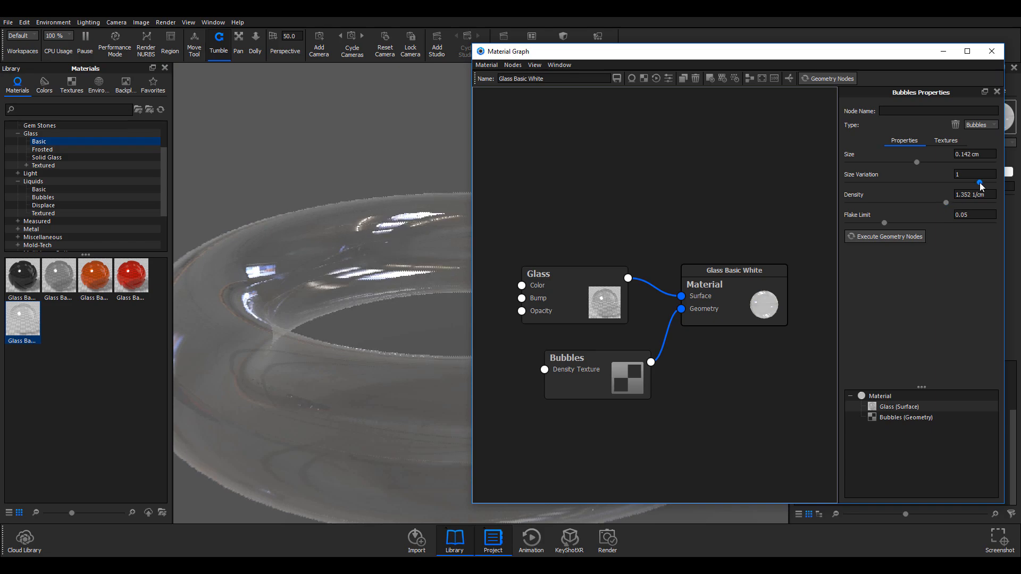
{"action": "left_click_drag", "start_coordinate": [982, 183], "coordinate": [972, 183]}
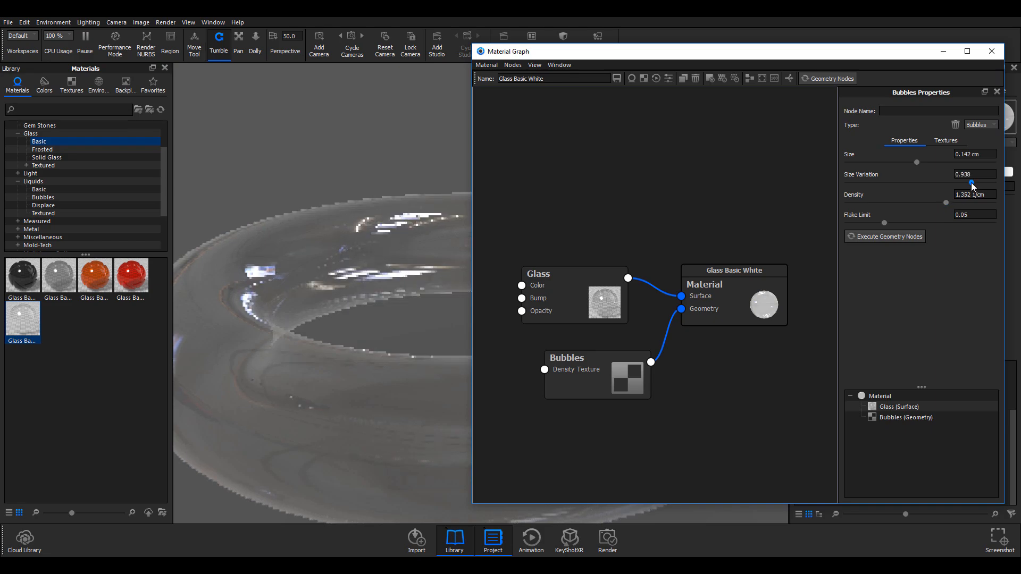
{"action": "left_click", "coordinate": [888, 235]}
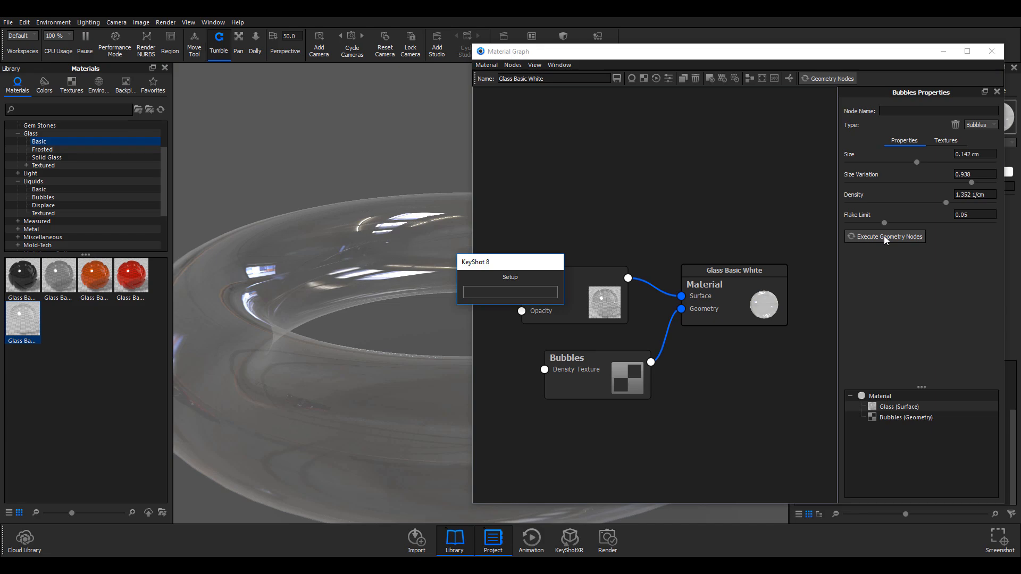
- Execute Geometry Nodes to scatter bubbles through the glass torus
{"action": "left_click", "coordinate": [888, 236]}
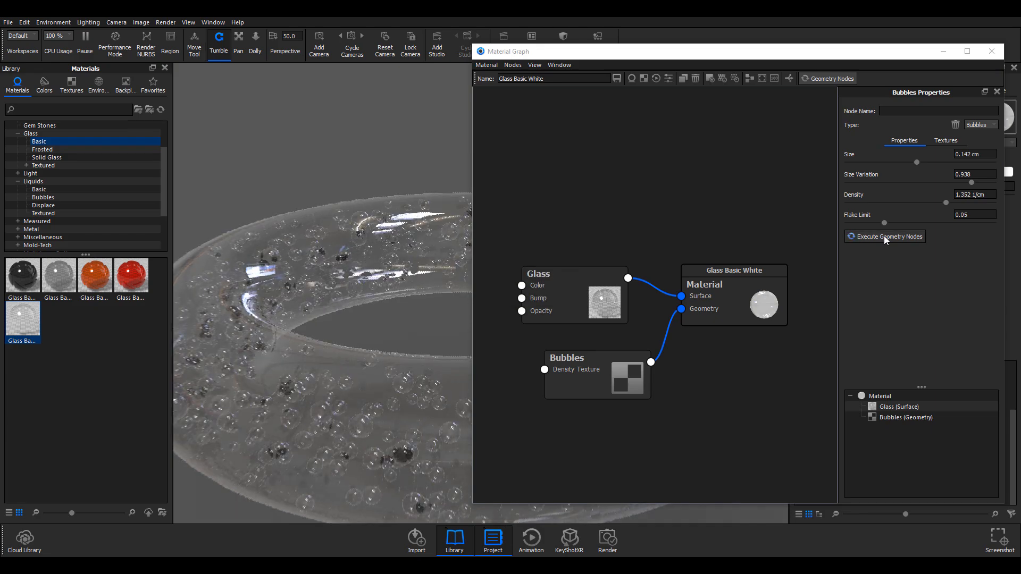
{"action": "left_click", "coordinate": [888, 236]}
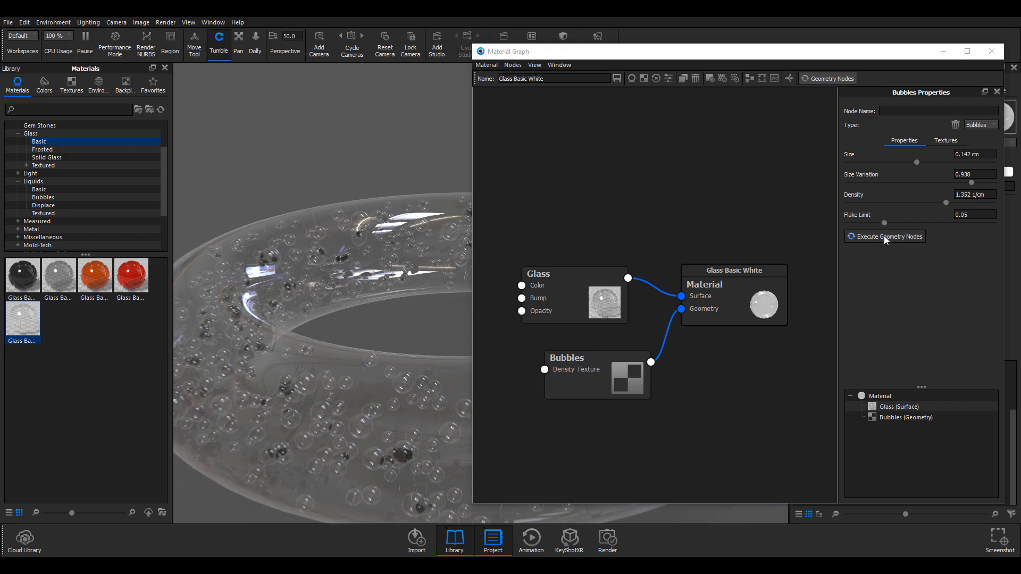
- Move the Material and Bubbles nodes aside and connect linear_gradient to the Bubbles Density Texture
{"action": "left_click_drag", "start_coordinate": [734, 270], "coordinate": [781, 231]}
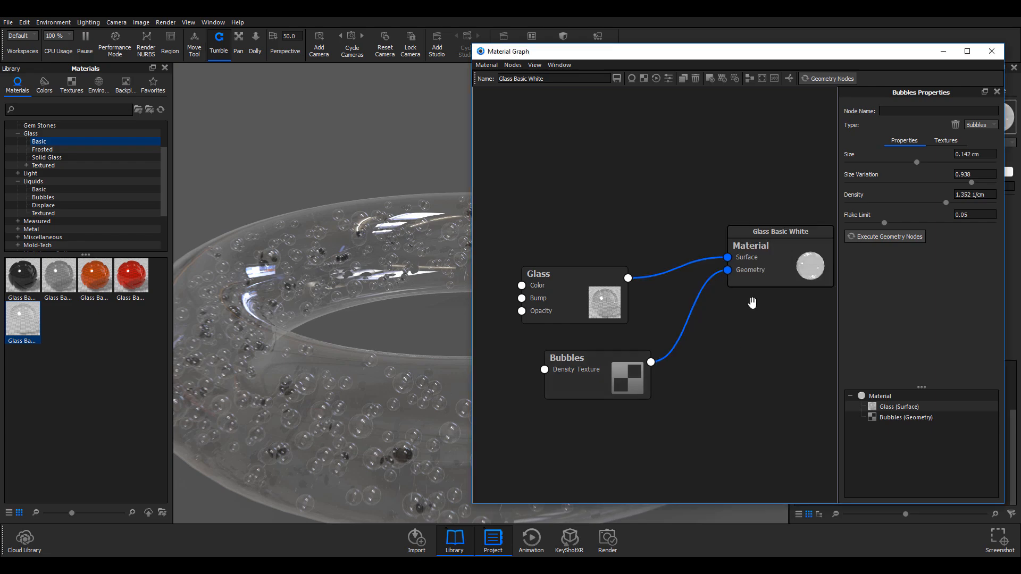
{"action": "left_click_drag", "start_coordinate": [566, 358], "coordinate": [625, 354]}
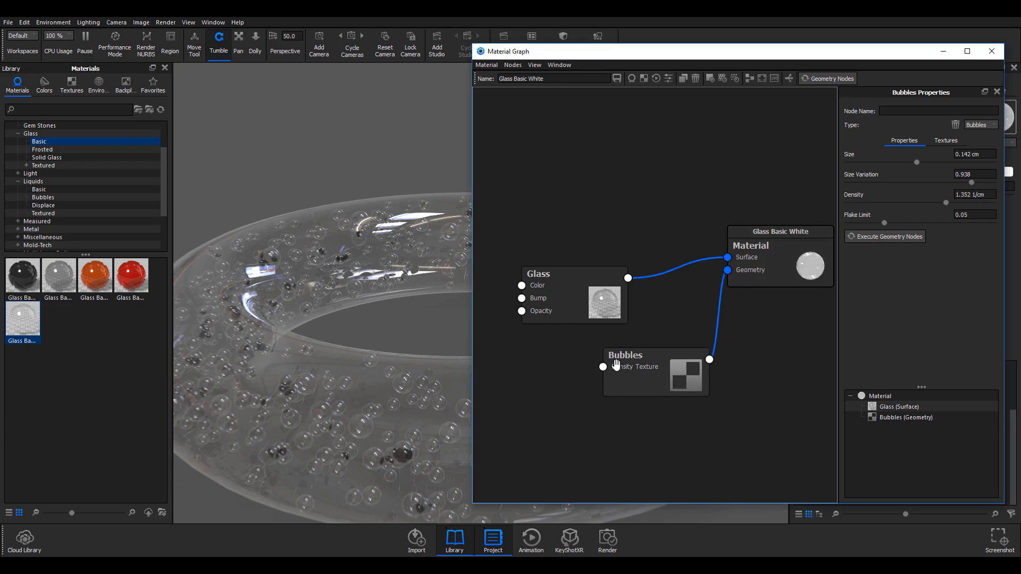
{"action": "mouse_move", "coordinate": [557, 381]}
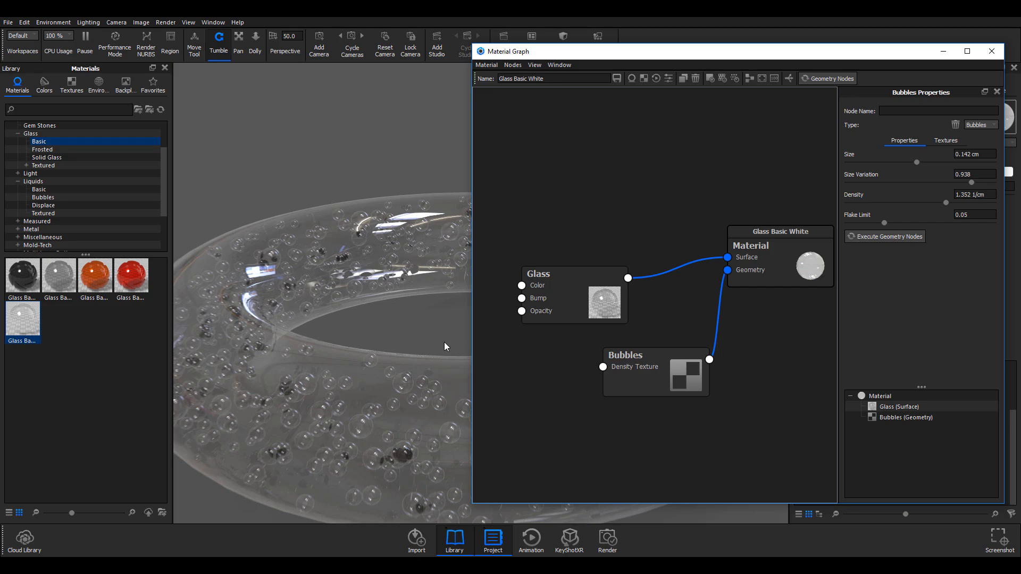
{"action": "left_click", "coordinate": [70, 83]}
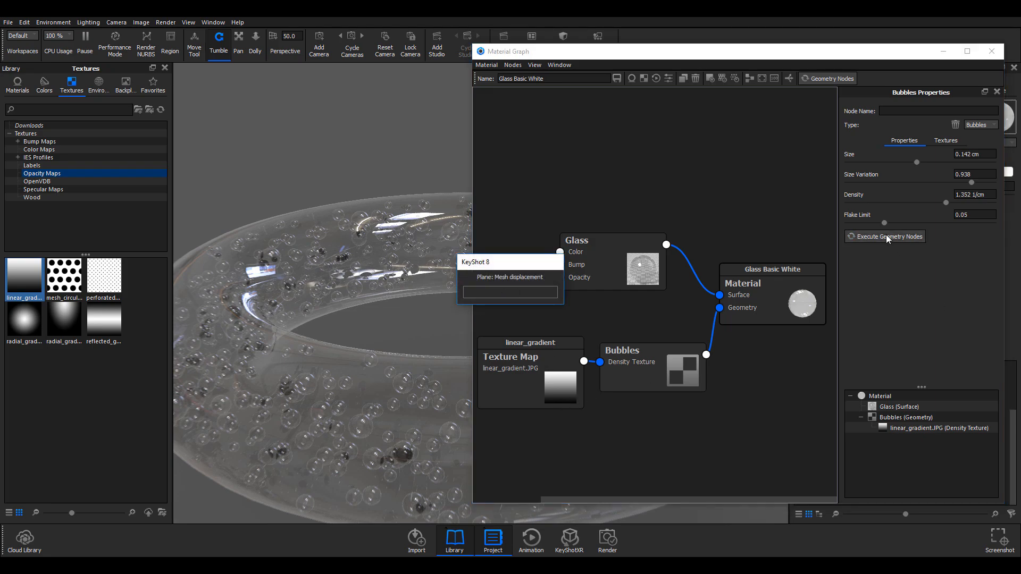
- Re-execute Geometry Nodes so the linear gradient density leaves far fewer bubbles
{"action": "left_click", "coordinate": [889, 237]}
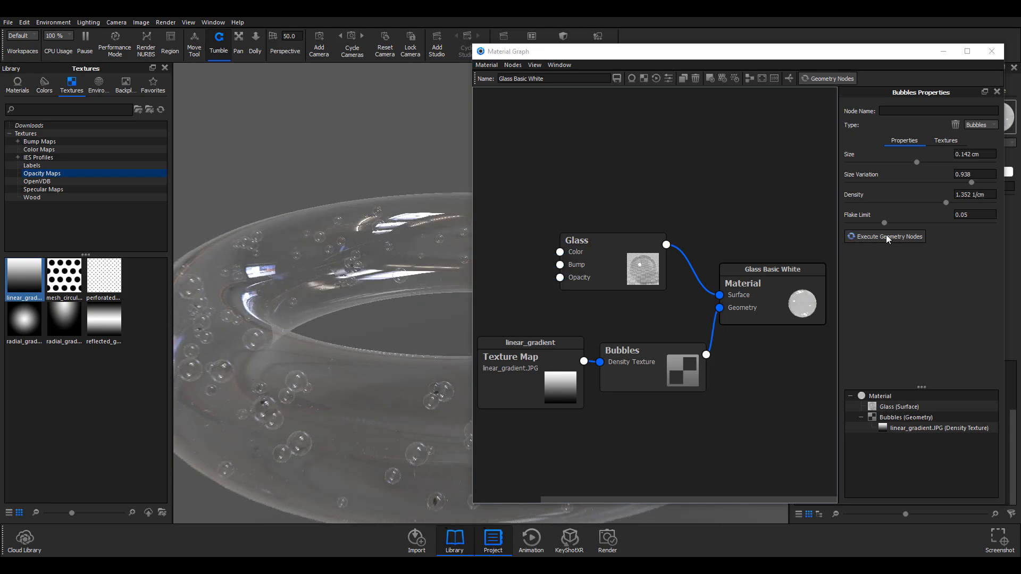
{"action": "left_click", "coordinate": [889, 236]}
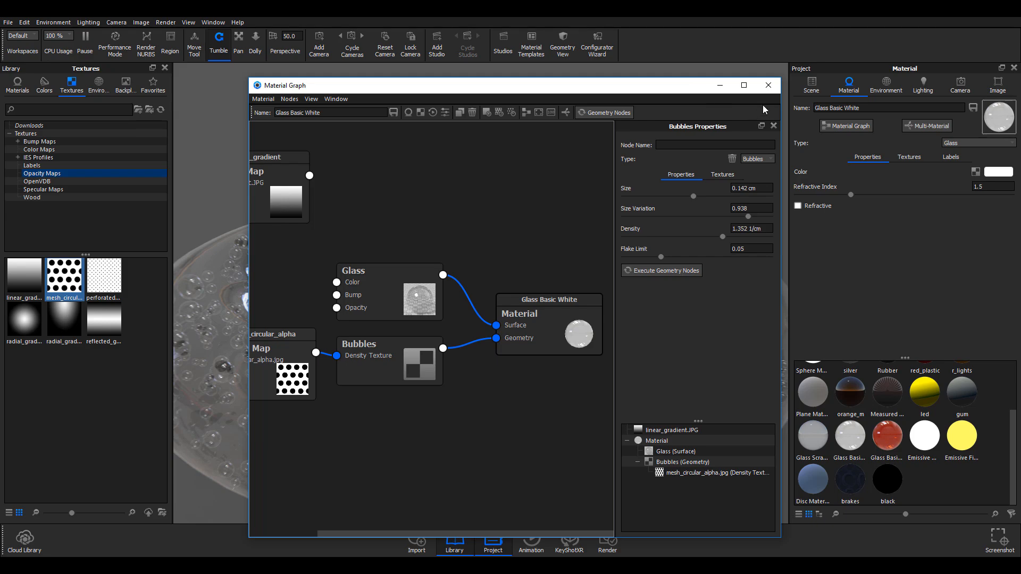
{"action": "mouse_move", "coordinate": [781, 107]}
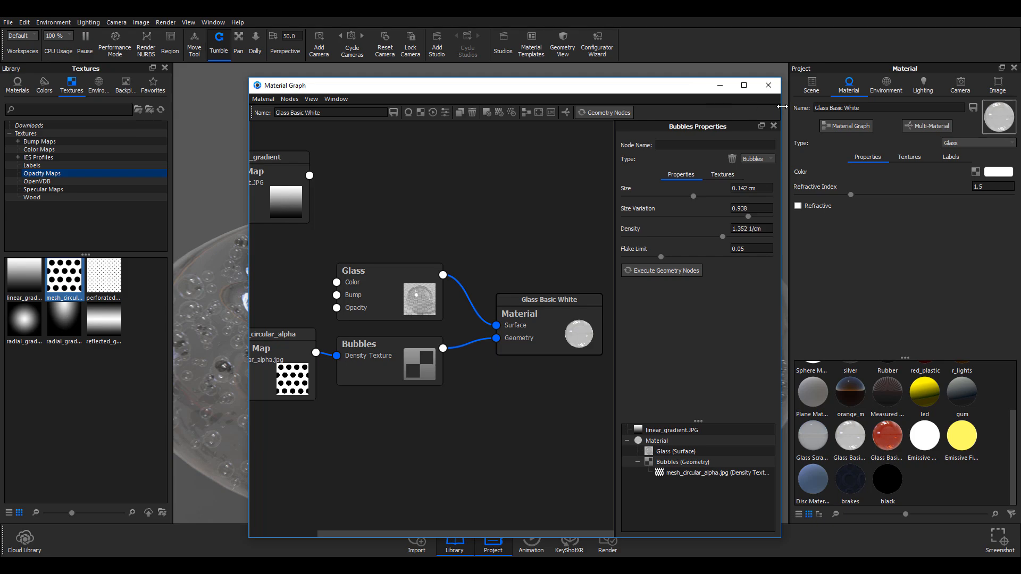